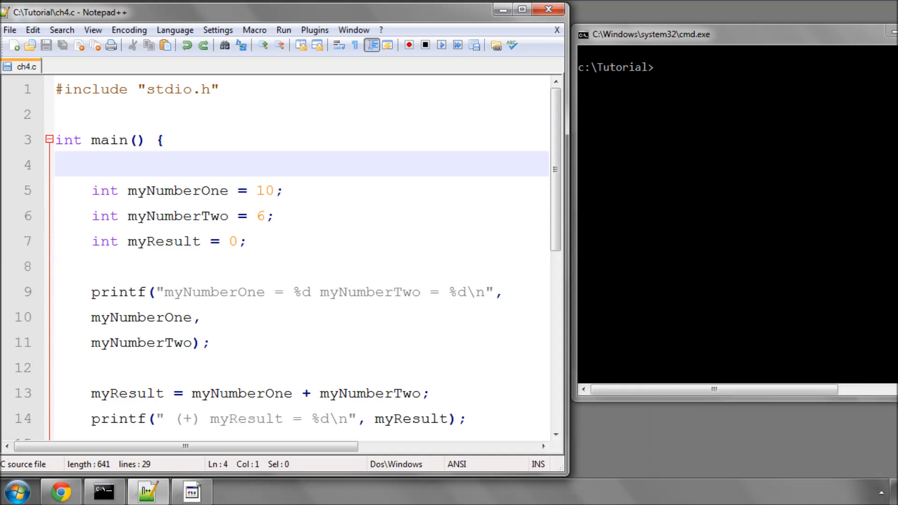
{"action": "mouse_move", "coordinate": [792, 499]}
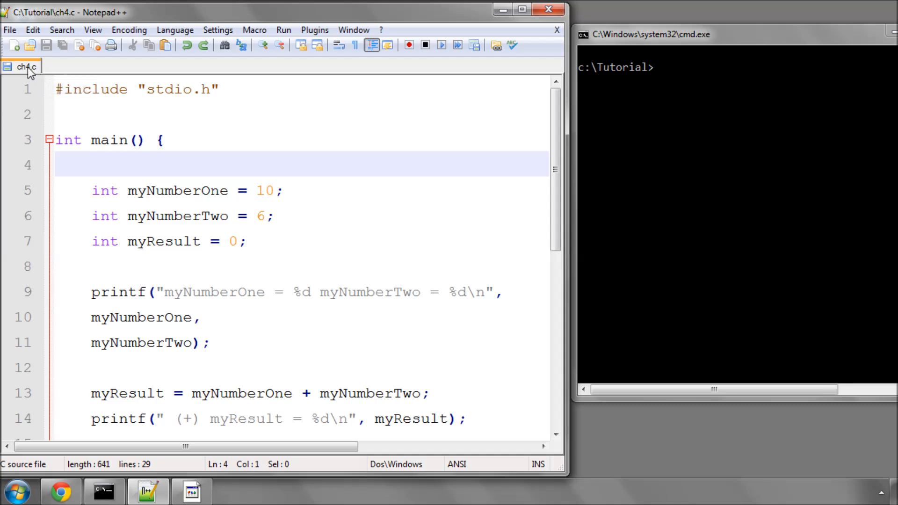
Compile with gcc ch4.c -o ch4 (correcting the -ch4.c slip) and run ch4 for 16, 4, 60, 1, 4.
{"action": "double_click", "coordinate": [105, 190]}
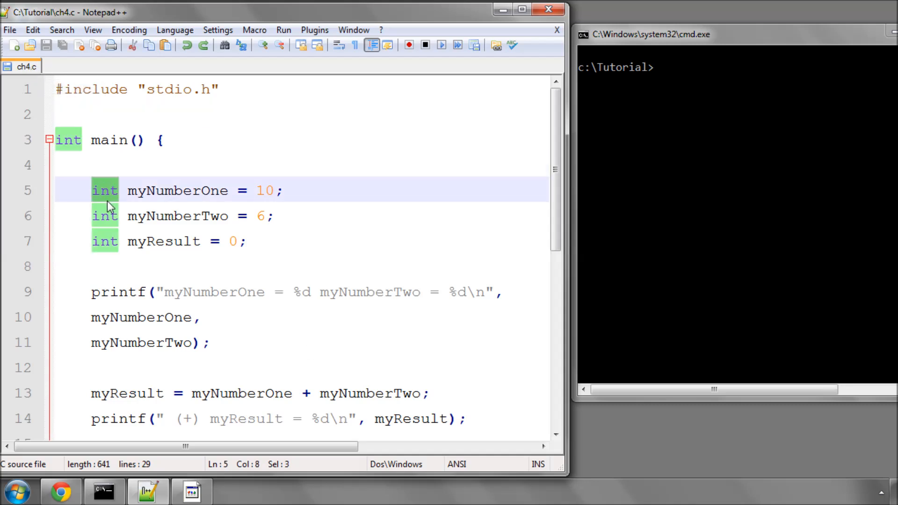
{"action": "left_click", "coordinate": [258, 242]}
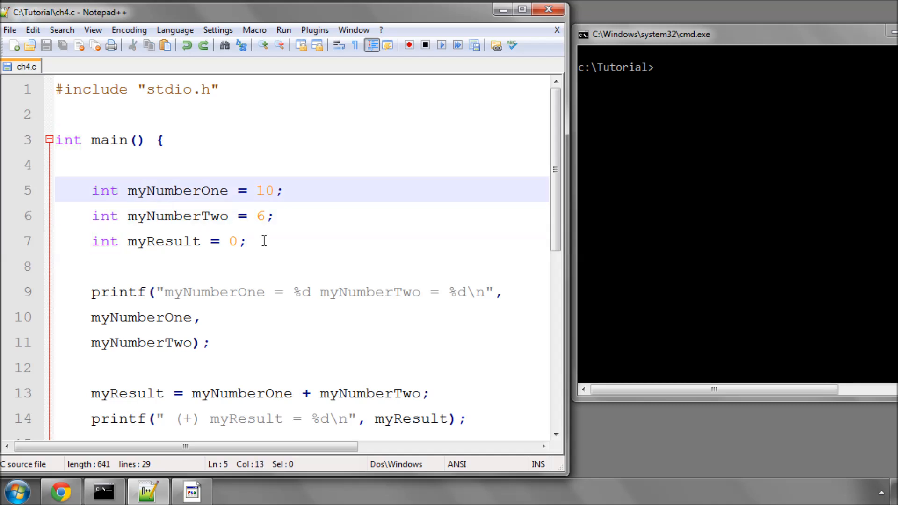
{"action": "scroll", "scroll_direction": "down", "scroll_amount": 3}
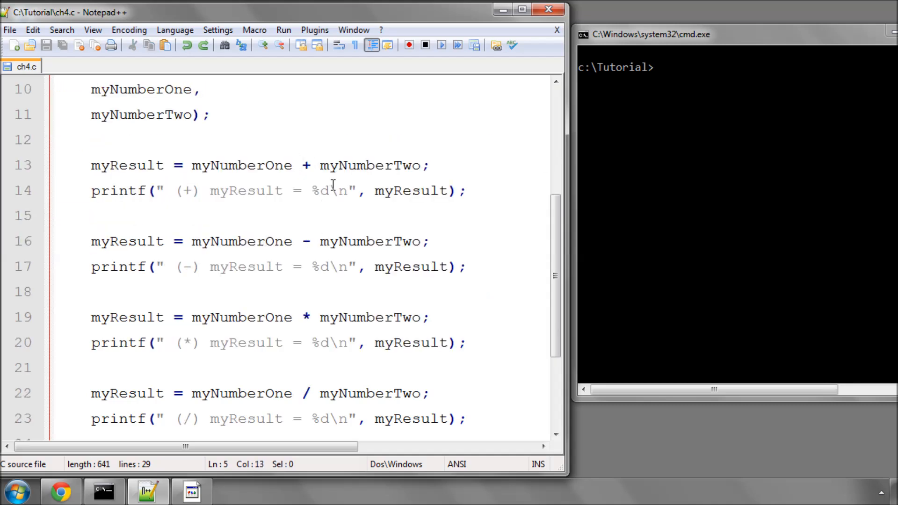
{"action": "type", "text": "gcc -ch"}
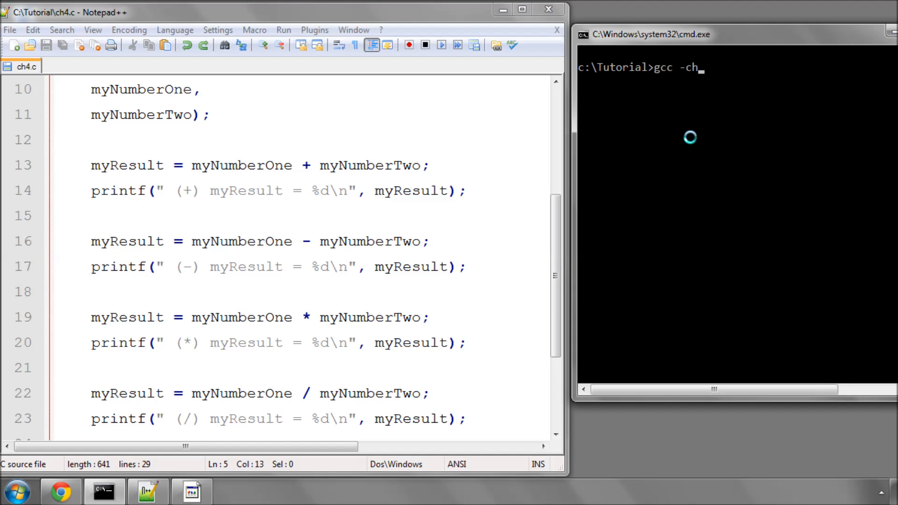
{"action": "type", "text": "4.c -o ch4"}
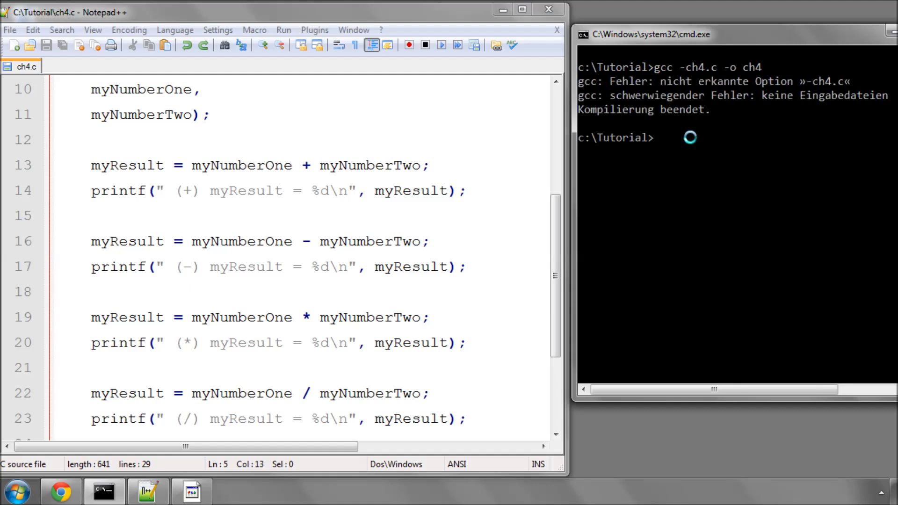
{"action": "type", "text": "gcc -ch4.c -o ch4"}
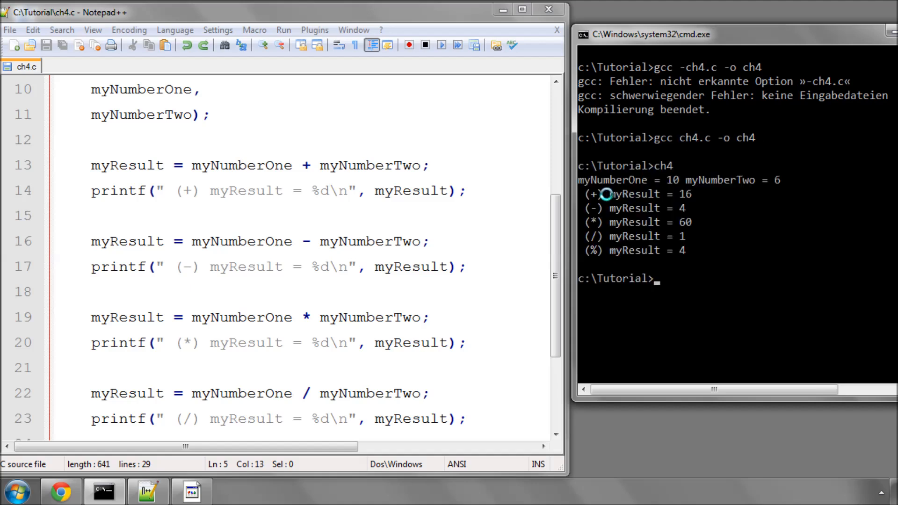
{"action": "mouse_move", "coordinate": [621, 208]}
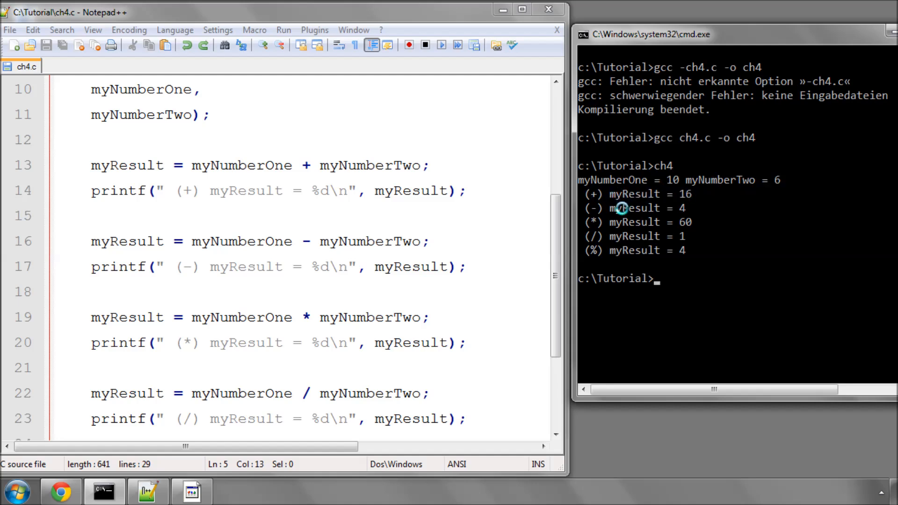
{"action": "mouse_move", "coordinate": [631, 235]}
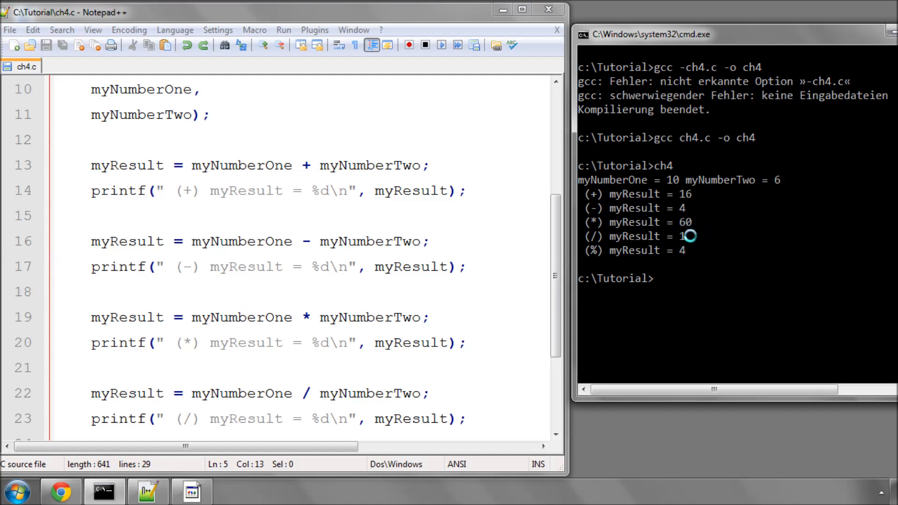
{"action": "mouse_move", "coordinate": [760, 234]}
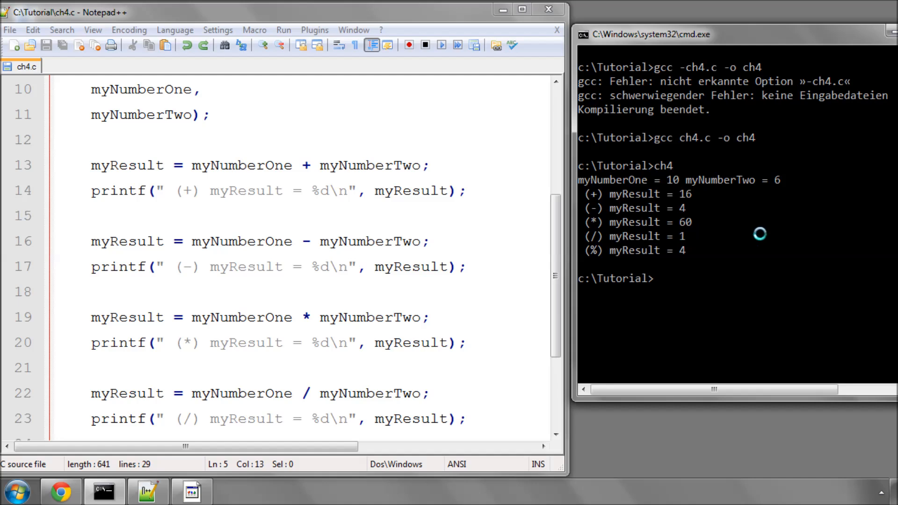
{"action": "mouse_move", "coordinate": [600, 251]}
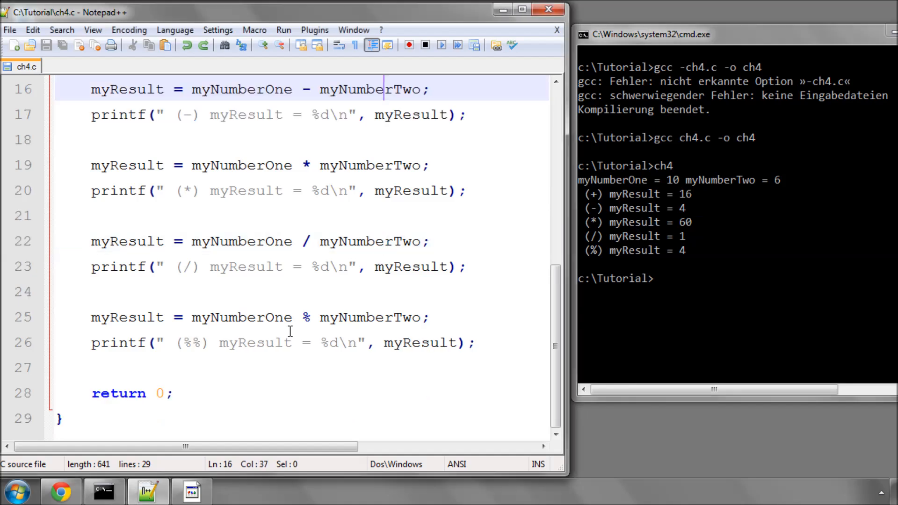
Delete the modulo lines and redeclare the three variables as float 10.0, 6.0 and 0.0.
{"action": "left_click_drag", "start_coordinate": [90, 317], "coordinate": [475, 342]}
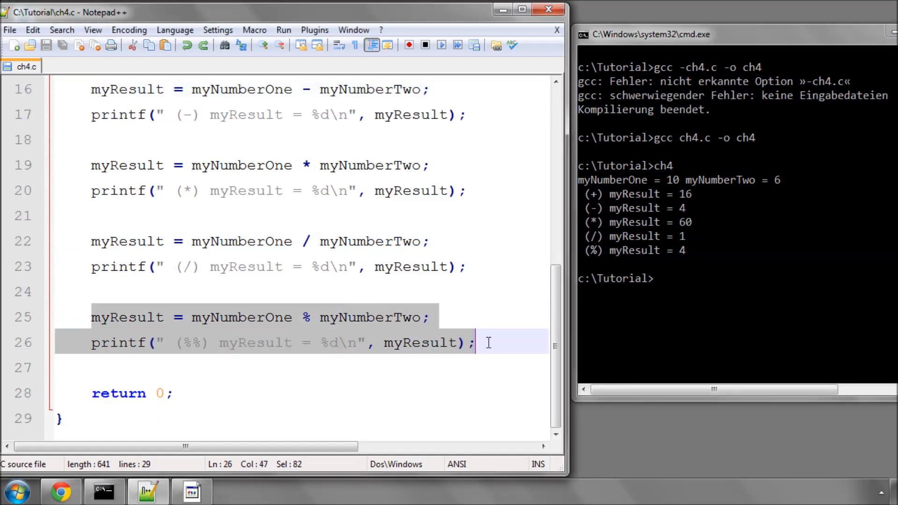
{"action": "key", "text": "Delete"}
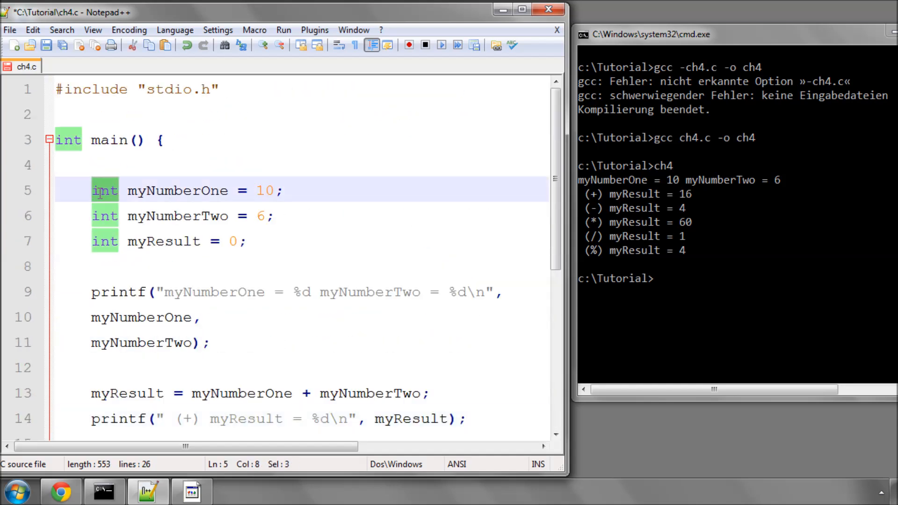
{"action": "type", "text": "float"}
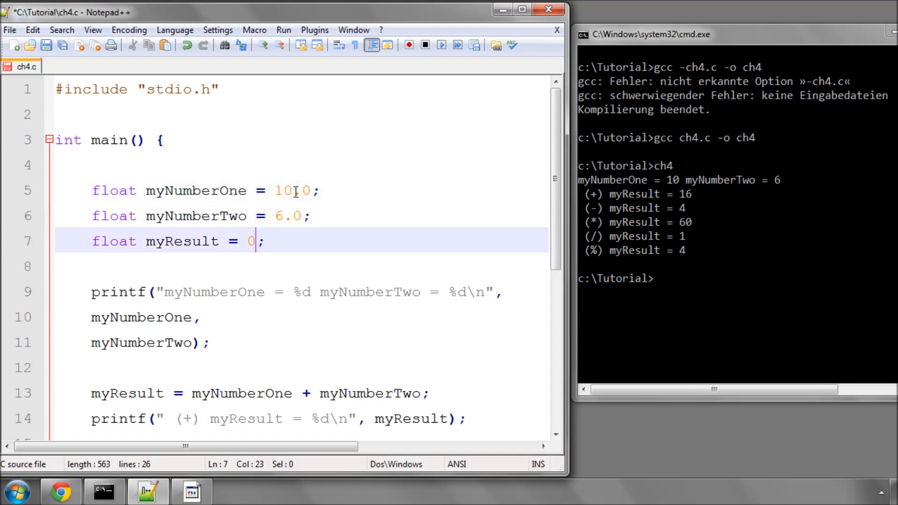
{"action": "type", "text": "-0"}
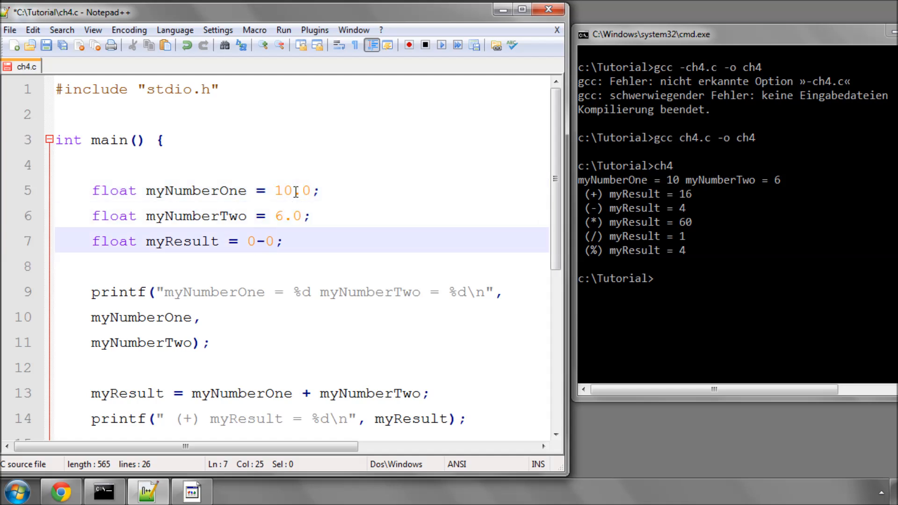
{"action": "key", "text": "BackSpace"}
{"action": "type", "text": "."}
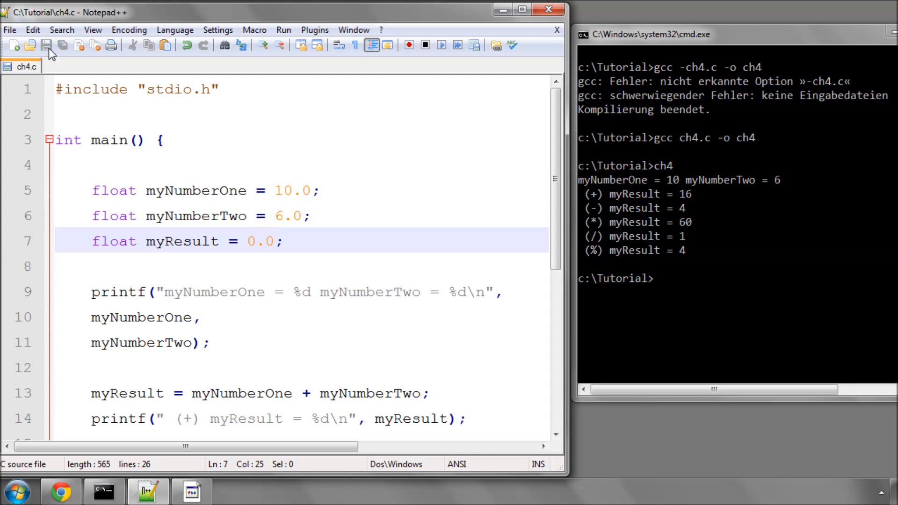
{"action": "left_click", "coordinate": [229, 190]}
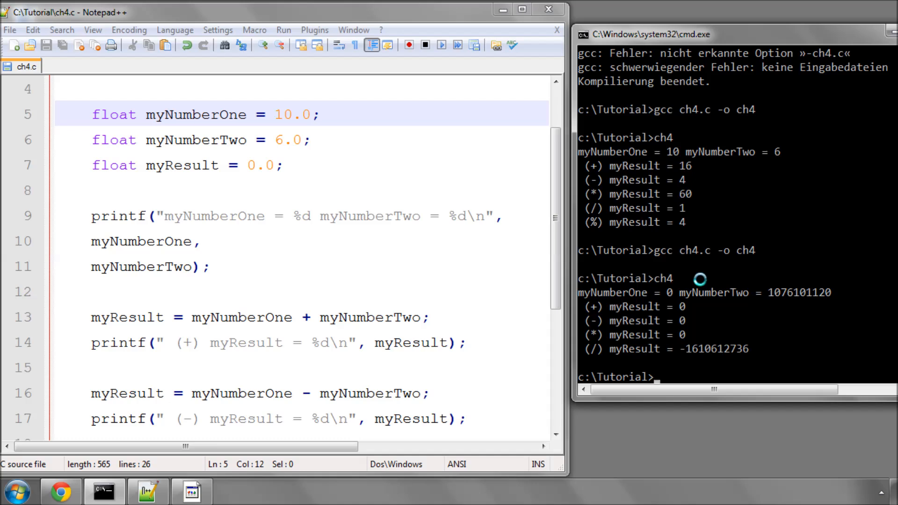
{"action": "mouse_move", "coordinate": [794, 291]}
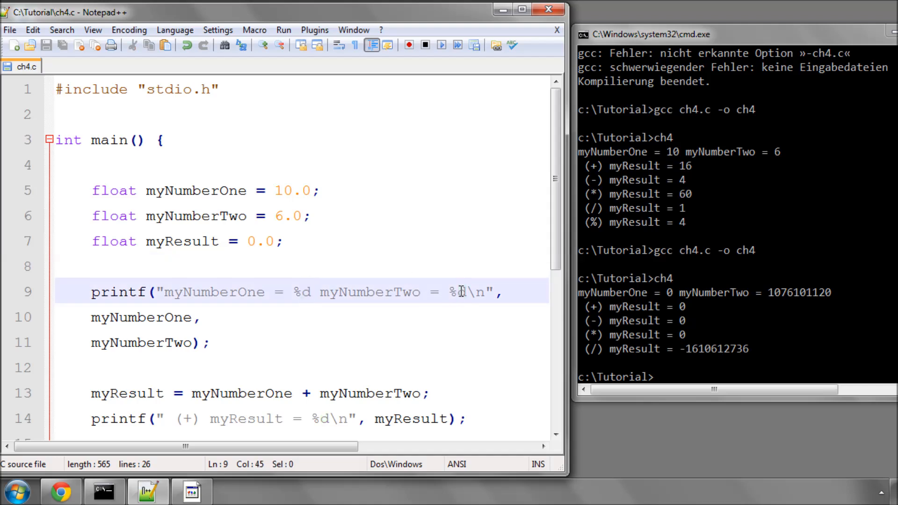
On cplusplus.com go Reference → <cstdio> → printf to read its format specifiers.
{"action": "left_click", "coordinate": [60, 491]}
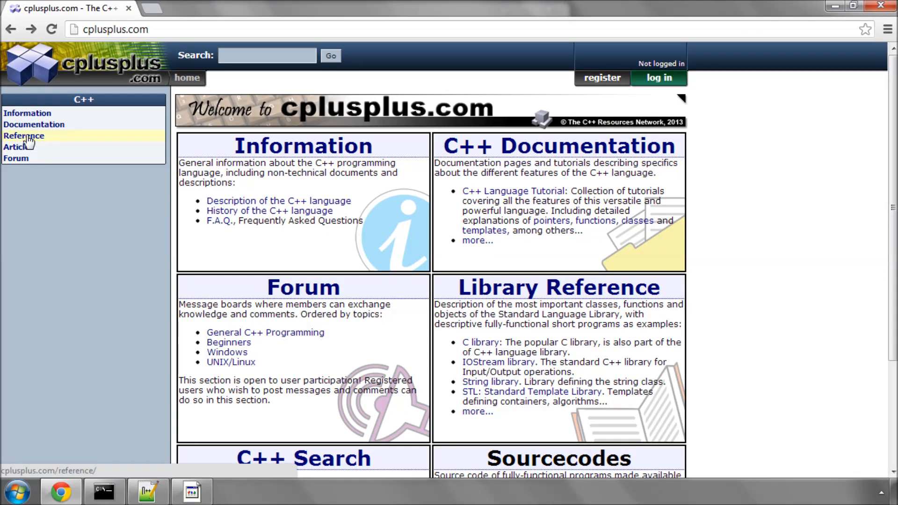
{"action": "left_click", "coordinate": [24, 136]}
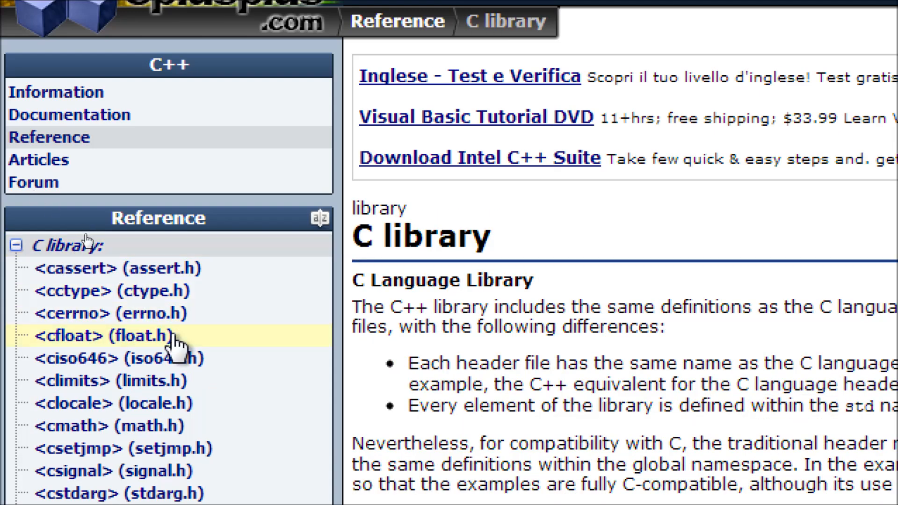
{"action": "scroll", "scroll_direction": "down", "scroll_amount": 3}
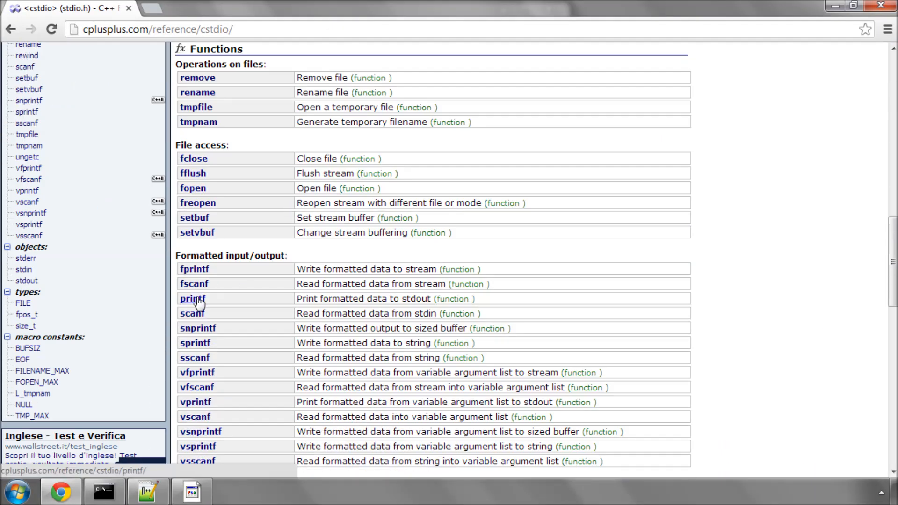
{"action": "left_click", "coordinate": [193, 299]}
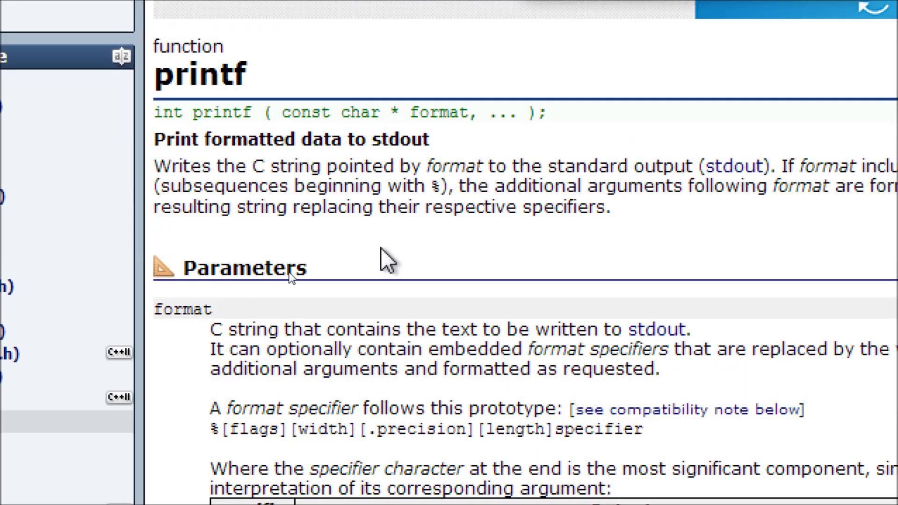
{"action": "scroll", "scroll_direction": "down", "scroll_amount": 3}
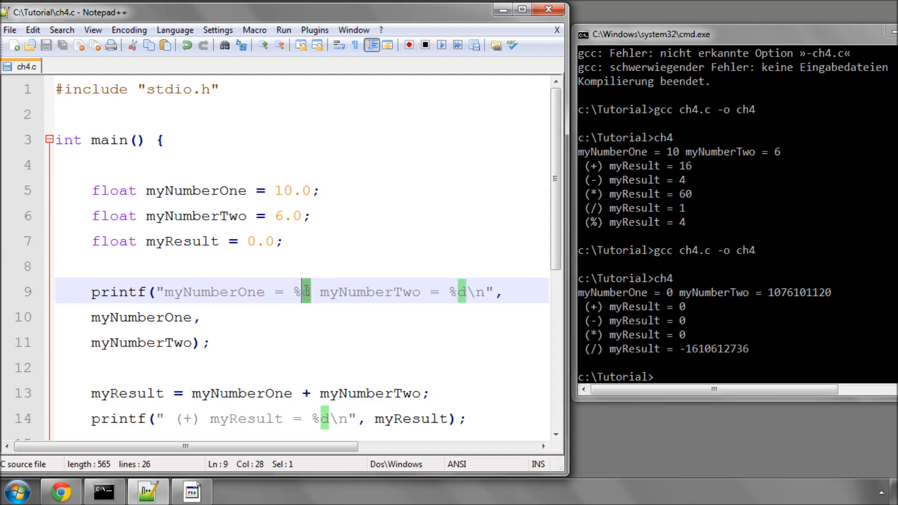
Swap the printf %d specifiers for %f so ch4 prints 16.000000, 4.000000, 60.000000, 1.666667.
{"action": "type", "text": "f"}
{"action": "left_click", "coordinate": [735, 377]}
{"action": "type", "text": "gcc ch4.c -o ch4"}
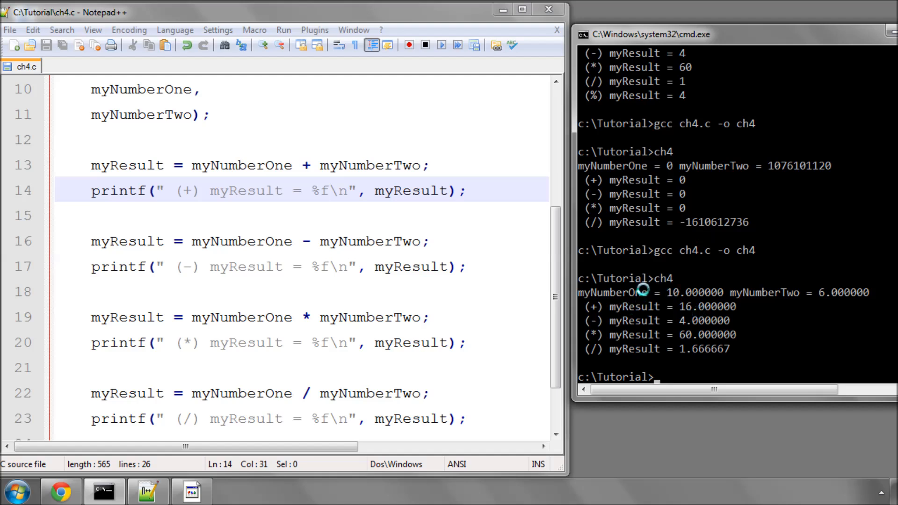
{"action": "mouse_move", "coordinate": [706, 292]}
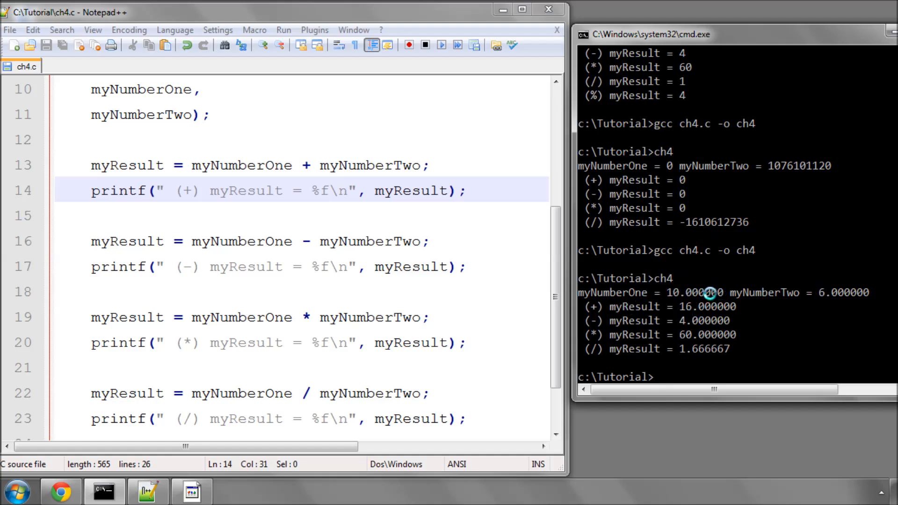
{"action": "mouse_move", "coordinate": [520, 240]}
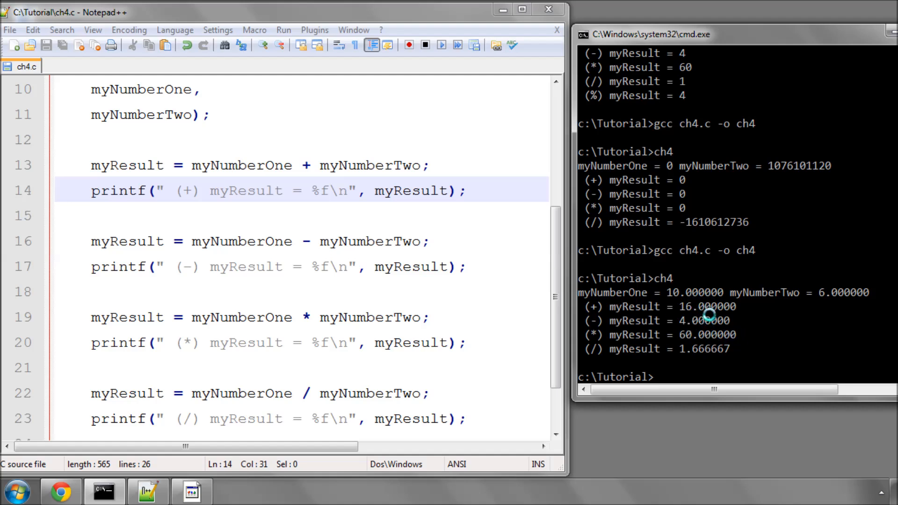
{"action": "mouse_move", "coordinate": [689, 350]}
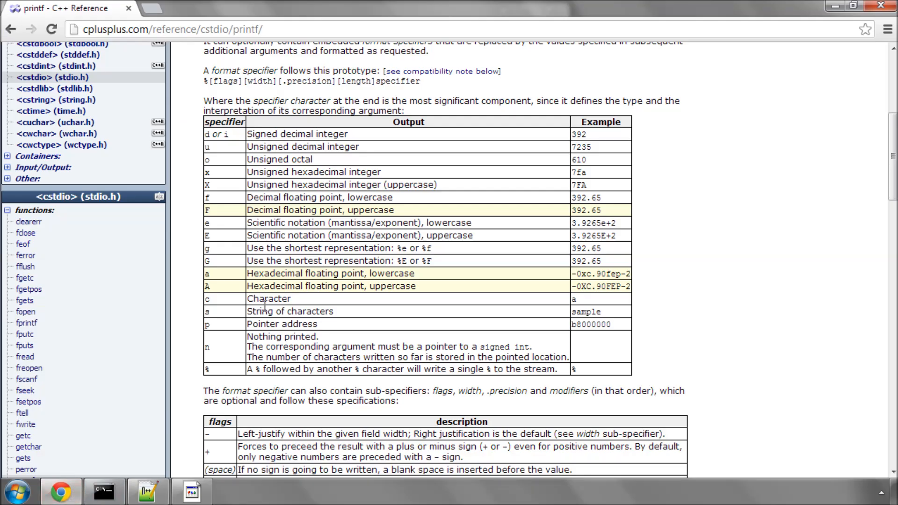
Scroll the printf page to the specifier table listing f as decimal floating point.
{"action": "scroll", "scroll_direction": "down", "scroll_amount": 3}
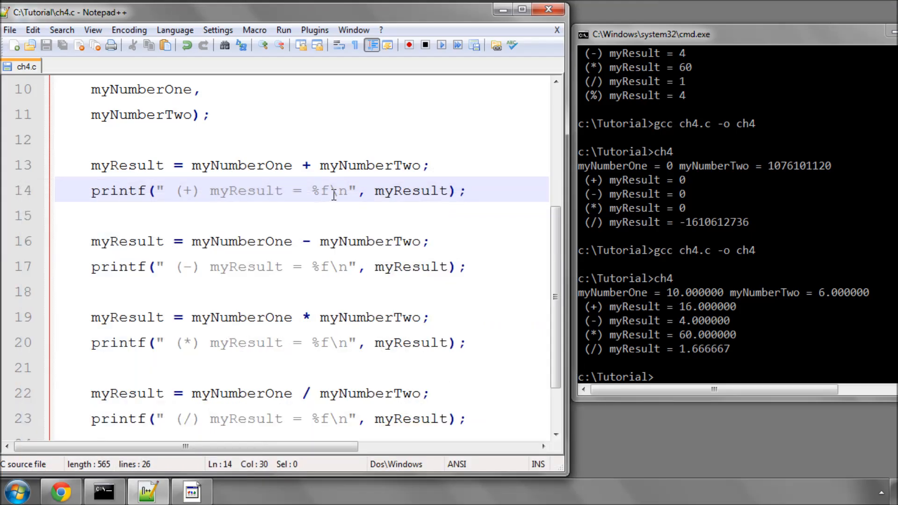
Tighten the specifiers to %.2f so ch4 prints 10.00, 6.00, 16.00, 4.00, 60.00 and 1.67.
{"action": "type", "text": ".2"}
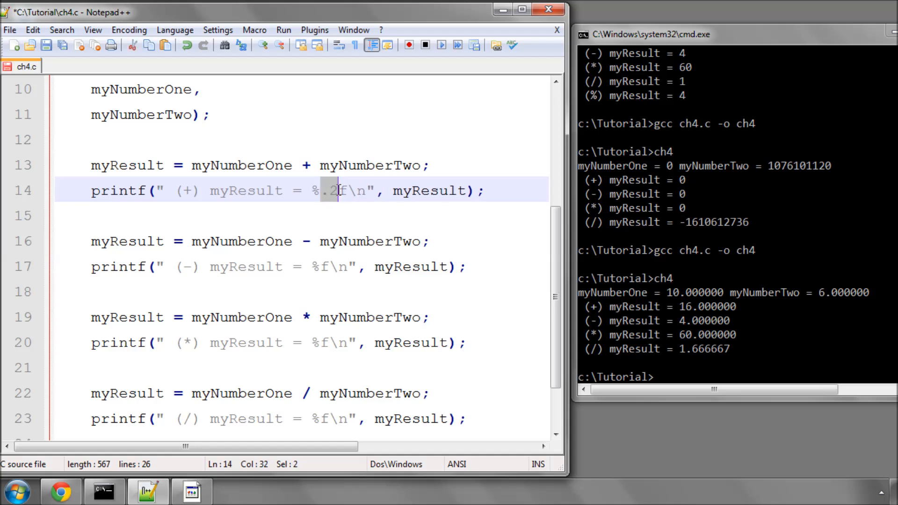
{"action": "mouse_move", "coordinate": [325, 226]}
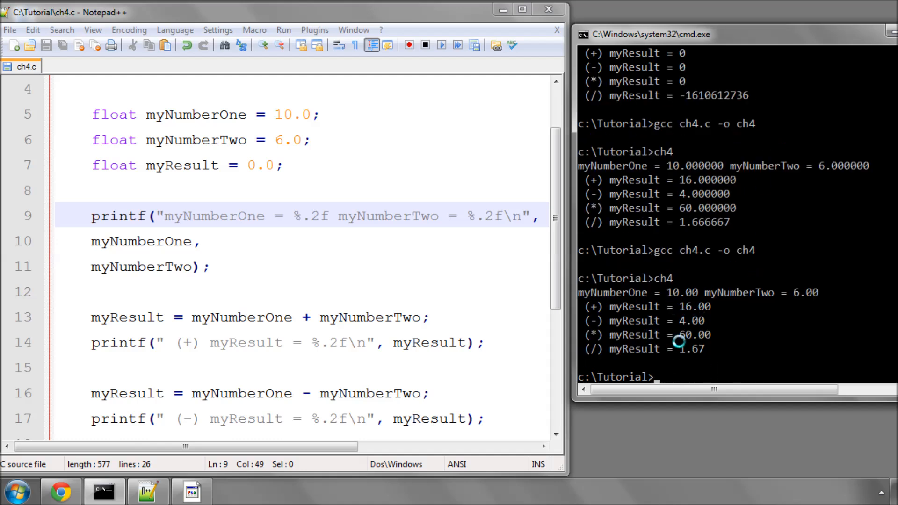
{"action": "mouse_move", "coordinate": [686, 222]}
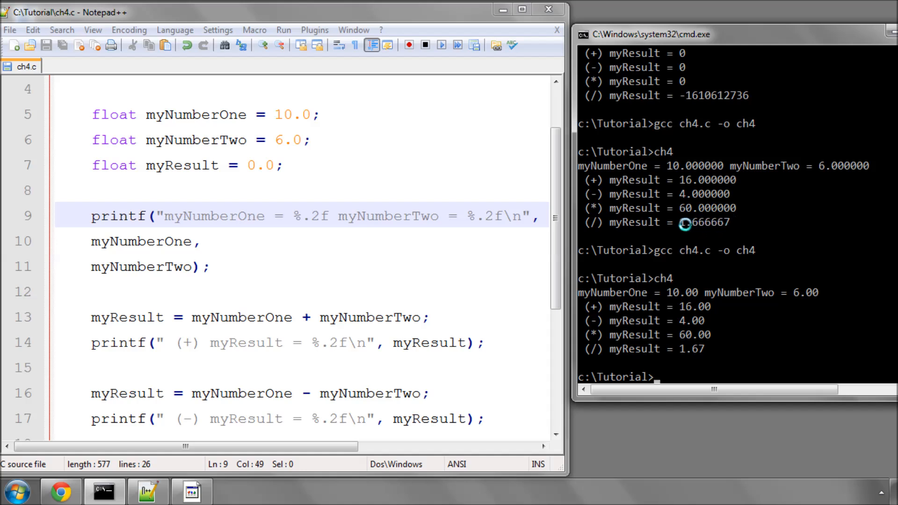
{"action": "mouse_move", "coordinate": [681, 350]}
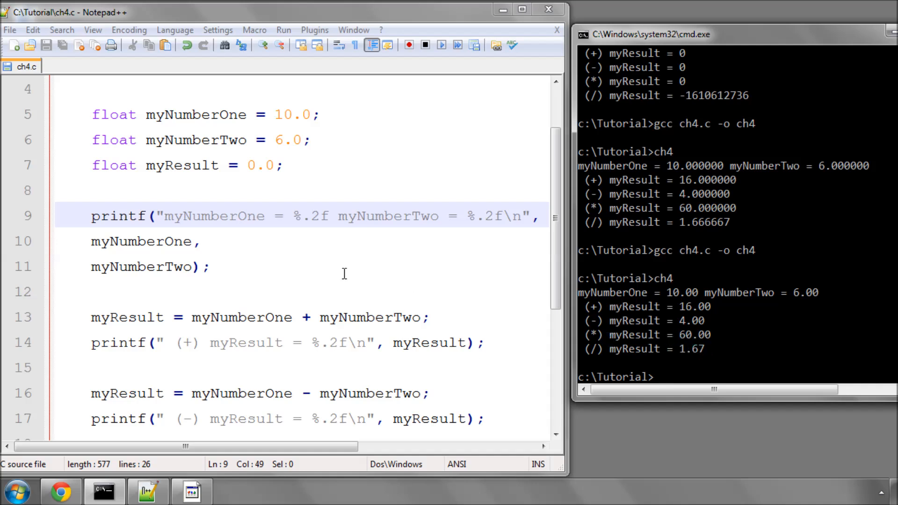
{"action": "left_click", "coordinate": [209, 266]}
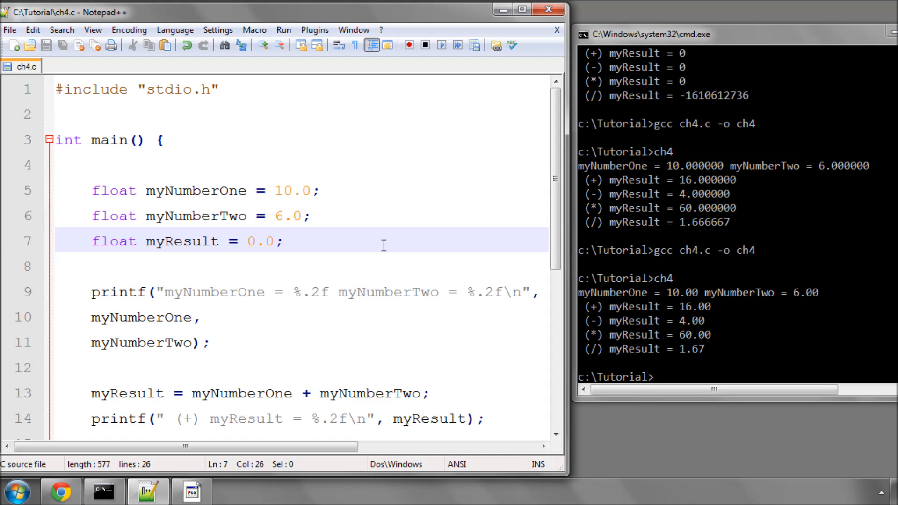
Declare int myIntResult = 0; after the myResult declaration.
{"action": "type", "text": "int"}
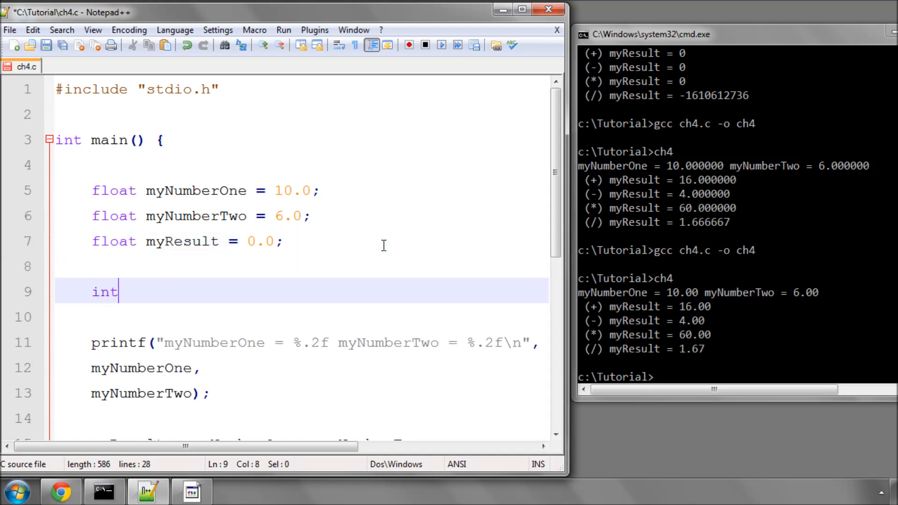
{"action": "type", "text": "myI"}
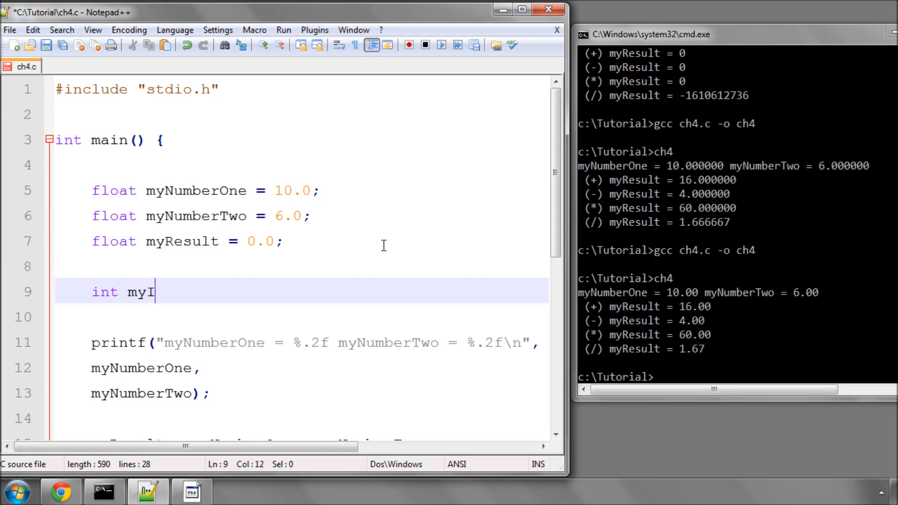
{"action": "type", "text": "ntResult"}
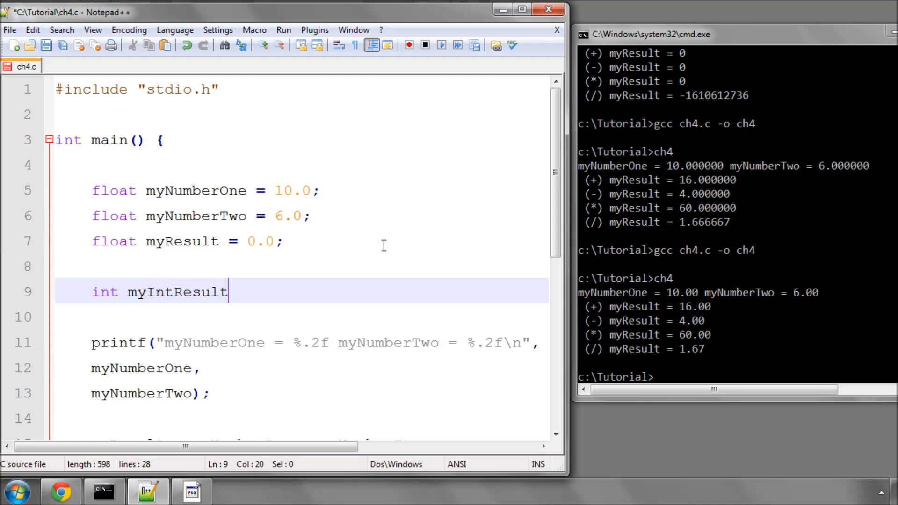
{"action": "type", "text": "= 0;"}
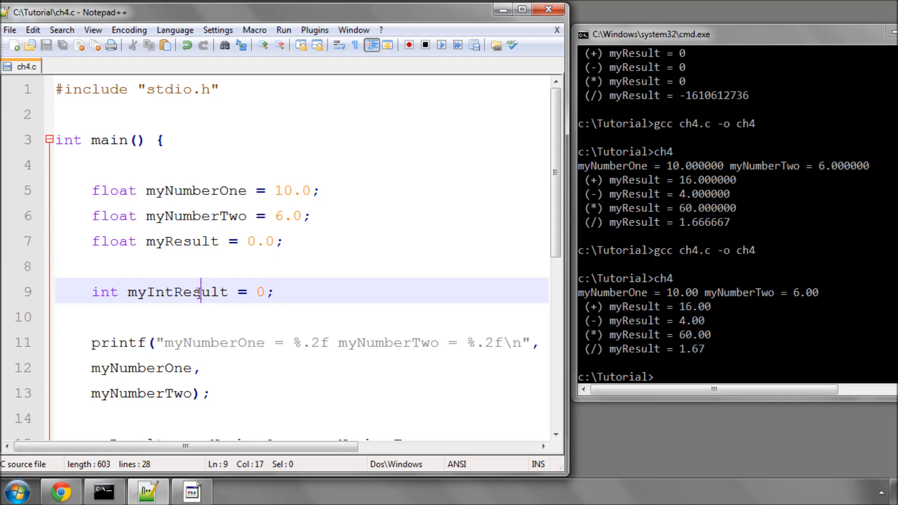
{"action": "scroll", "scroll_direction": "down", "scroll_amount": 3}
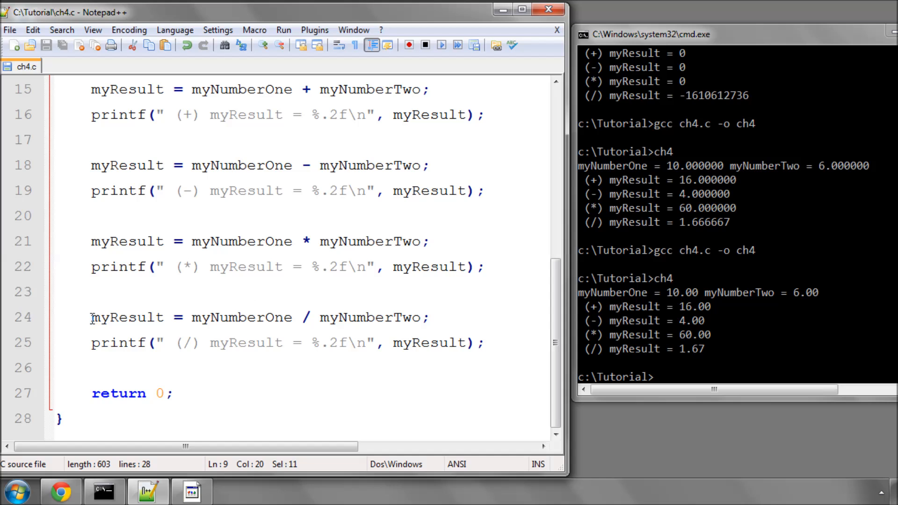
Duplicate the division and printf lines, renaming them to myIntResult printed with %d; rerun shows 1.
{"action": "left_click_drag", "start_coordinate": [90, 317], "coordinate": [486, 343]}
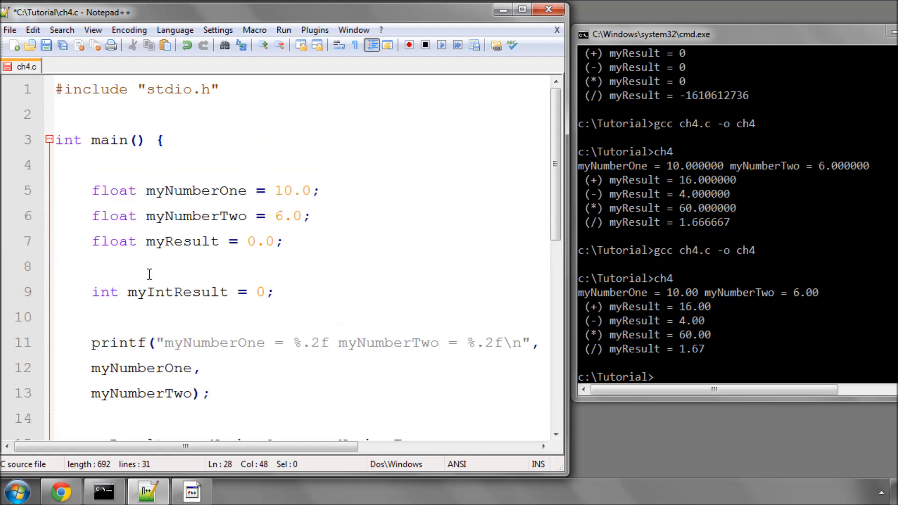
{"action": "scroll", "scroll_direction": "down", "scroll_amount": 3}
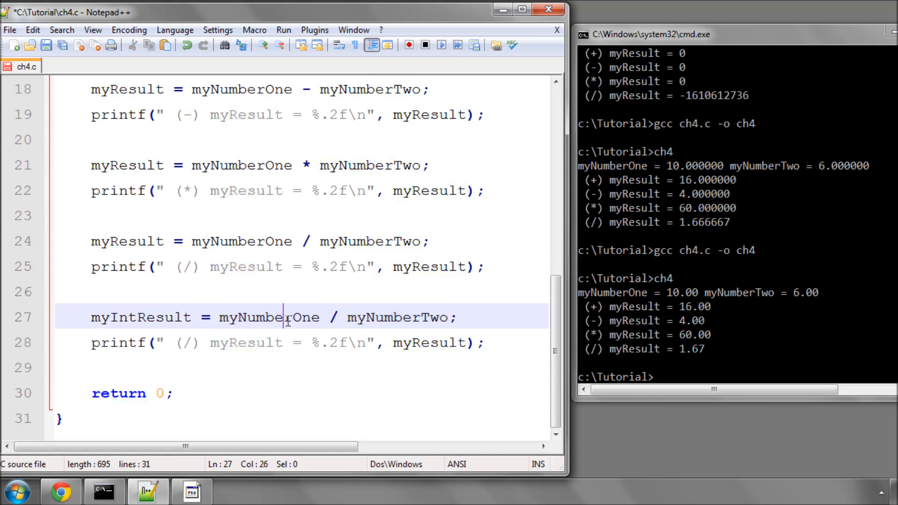
{"action": "double_click", "coordinate": [270, 317]}
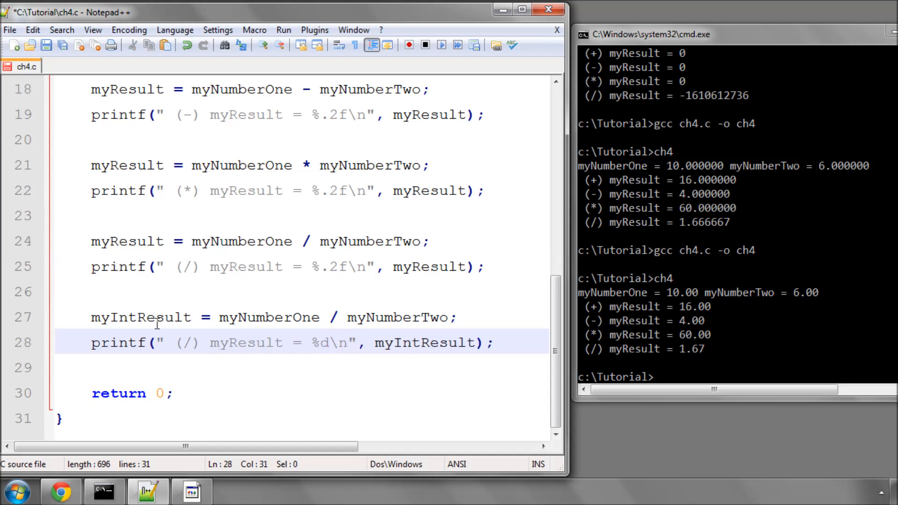
{"action": "double_click", "coordinate": [245, 342]}
{"action": "type", "text": "Int"}
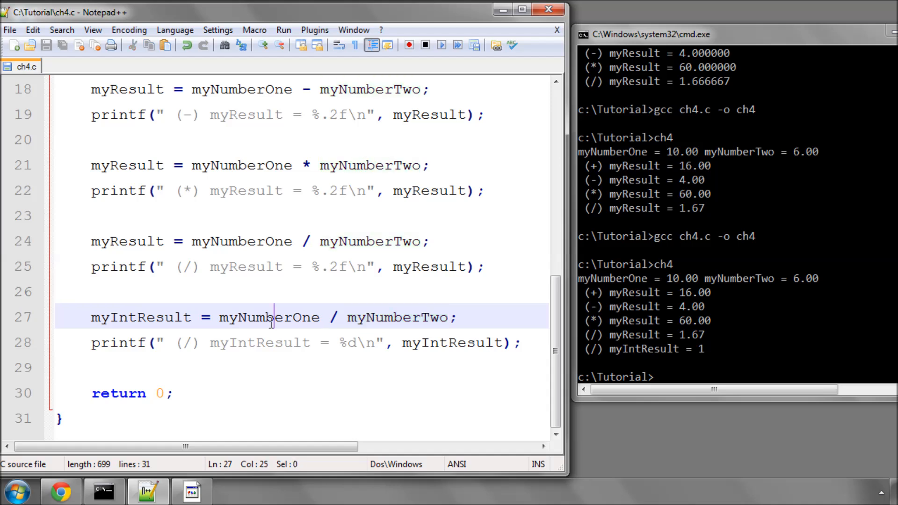
{"action": "double_click", "coordinate": [270, 317]}
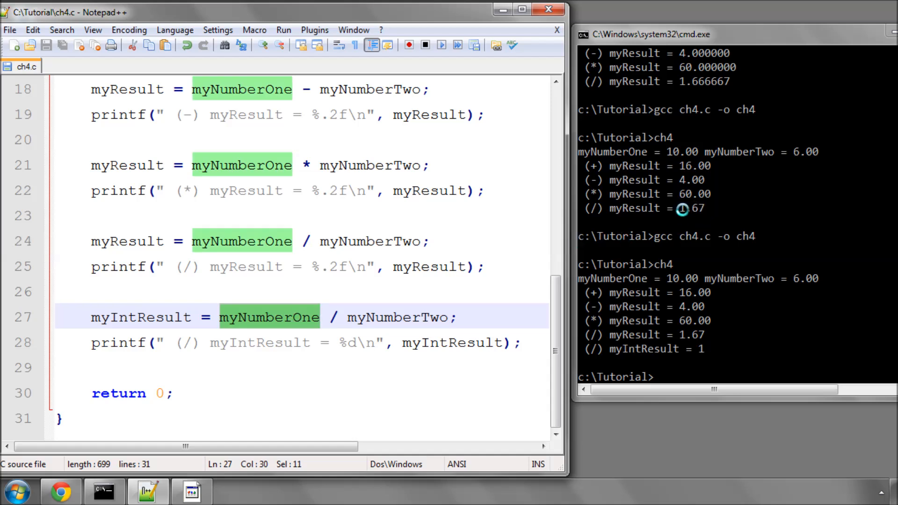
{"action": "mouse_move", "coordinate": [189, 355]}
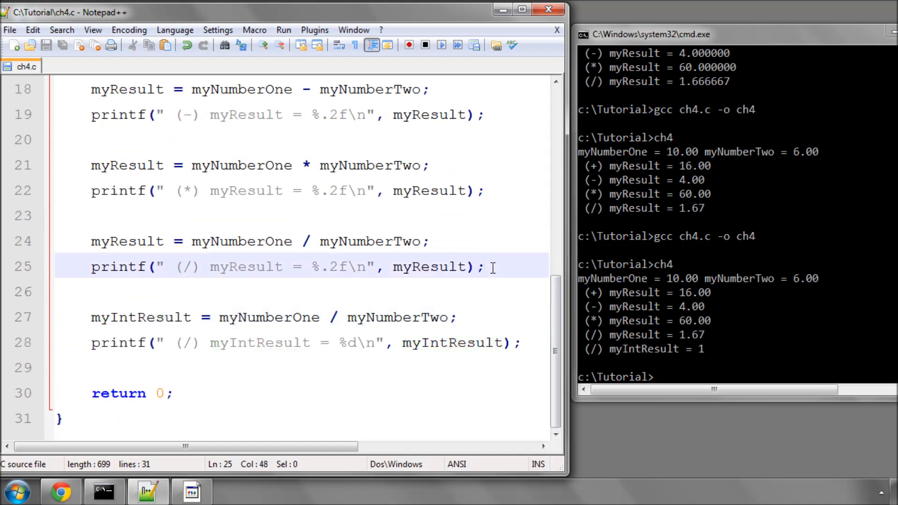
Declare int NumOne = 10; and int NumTwo = 6; above the integer division.
{"action": "key", "text": "enter"}
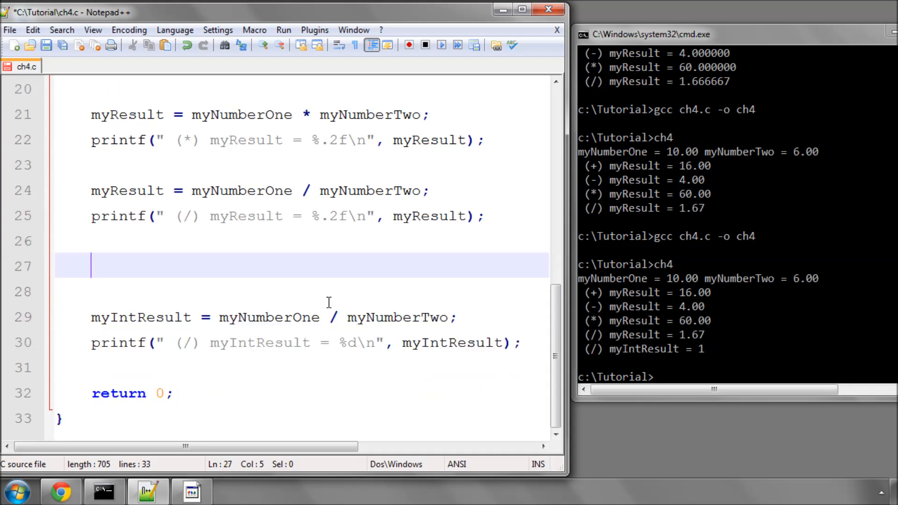
{"action": "type", "text": "int"}
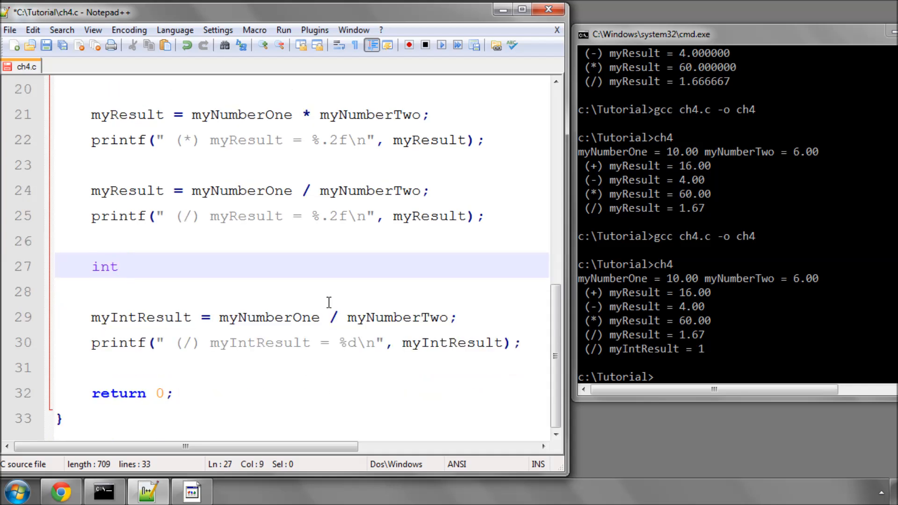
{"action": "type", "text": "NumOn"}
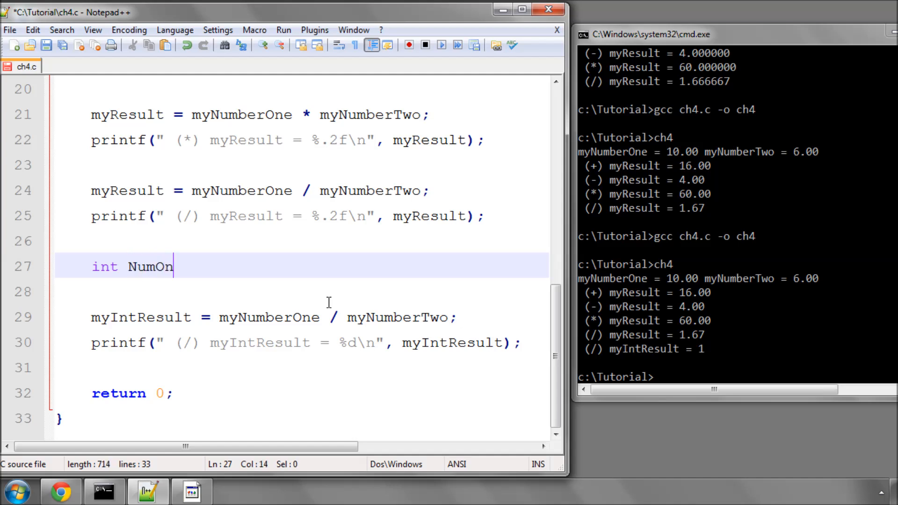
{"action": "type", "text": "e = 10;"}
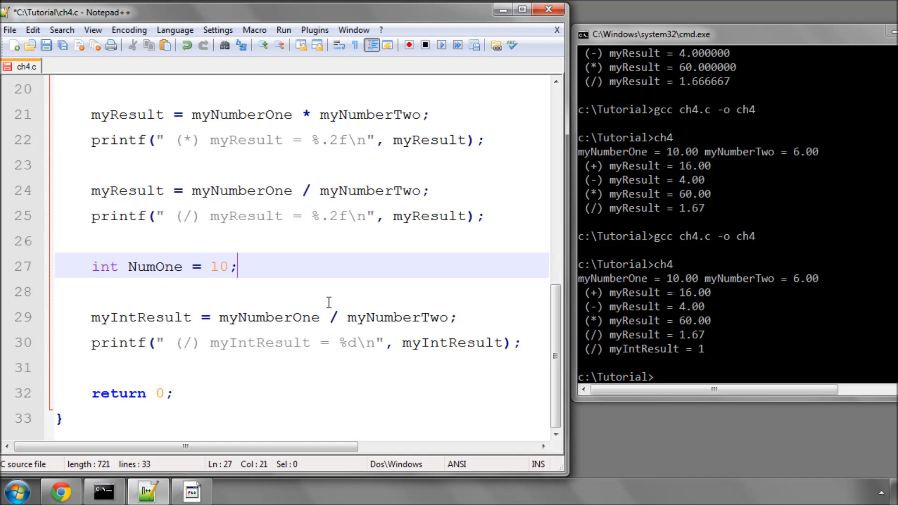
{"action": "type", "text": "int Num"}
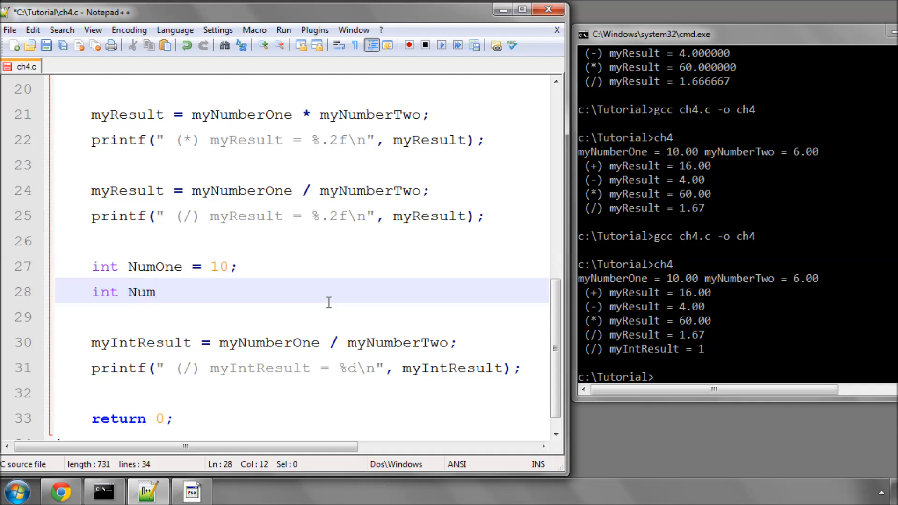
{"action": "type", "text": "Two = 6"}
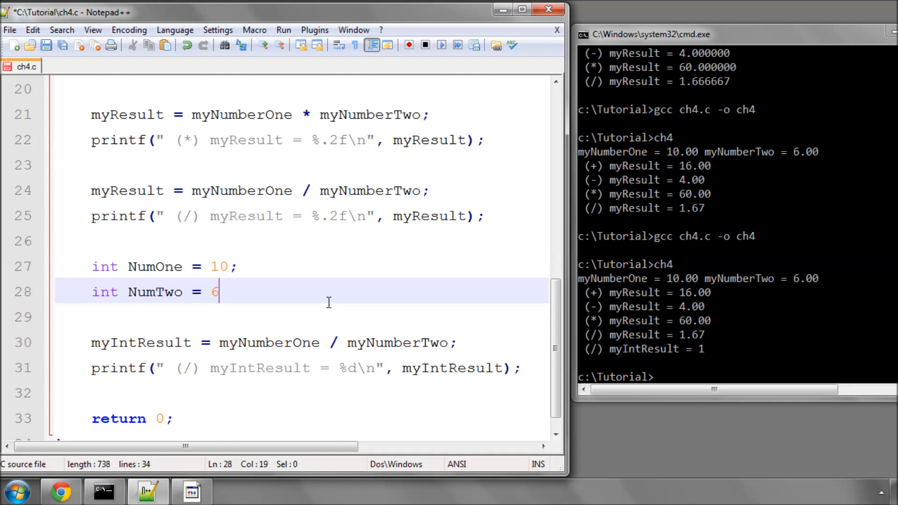
{"action": "type", "text": ";"}
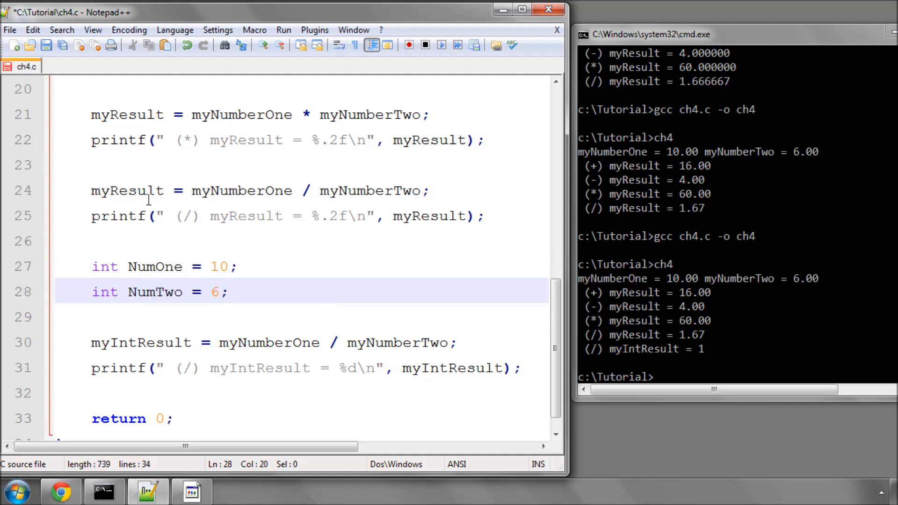
Rewrite the division as myResult = NumOne / NumTwo, printed with %.2f.
{"action": "double_click", "coordinate": [127, 190]}
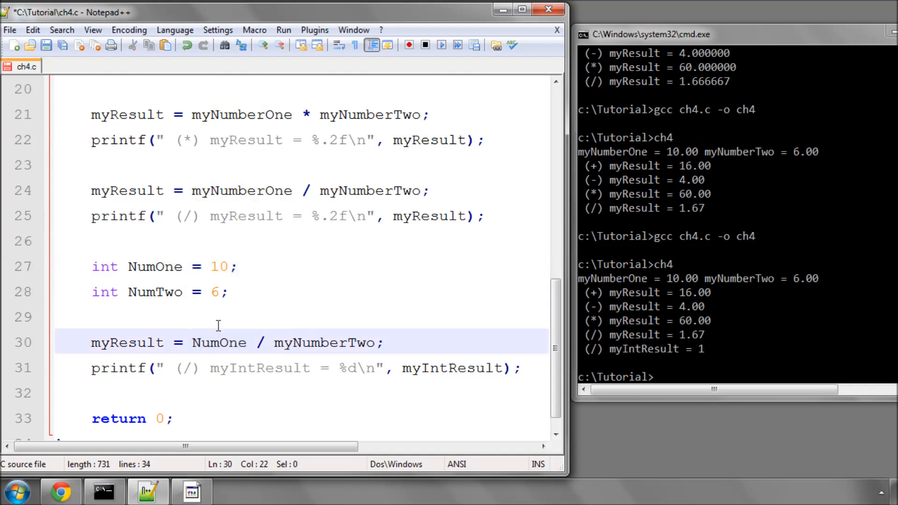
{"action": "double_click", "coordinate": [324, 343]}
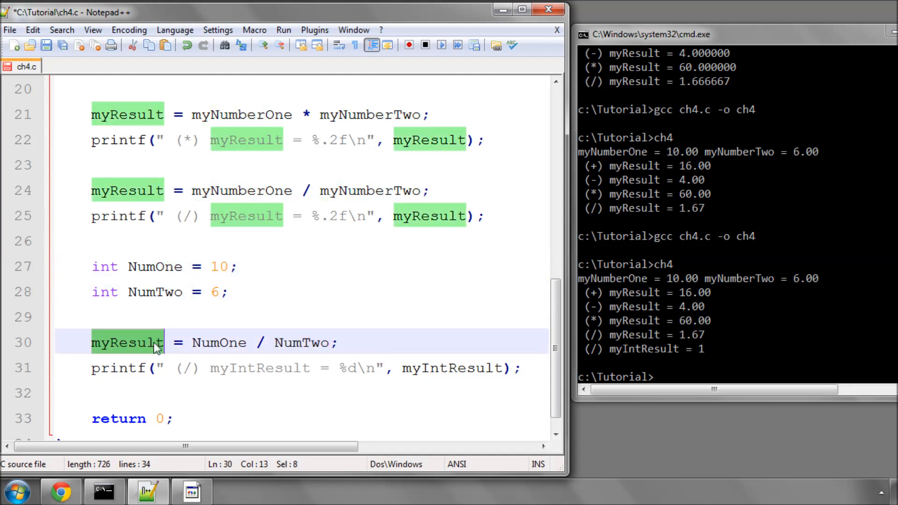
{"action": "mouse_move", "coordinate": [154, 326]}
{"action": "type", "text": "."}
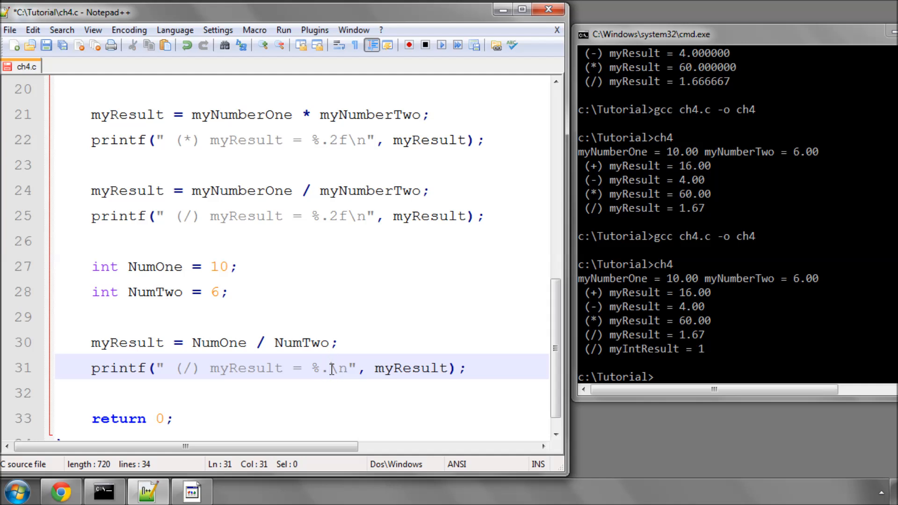
{"action": "type", "text": "2f"}
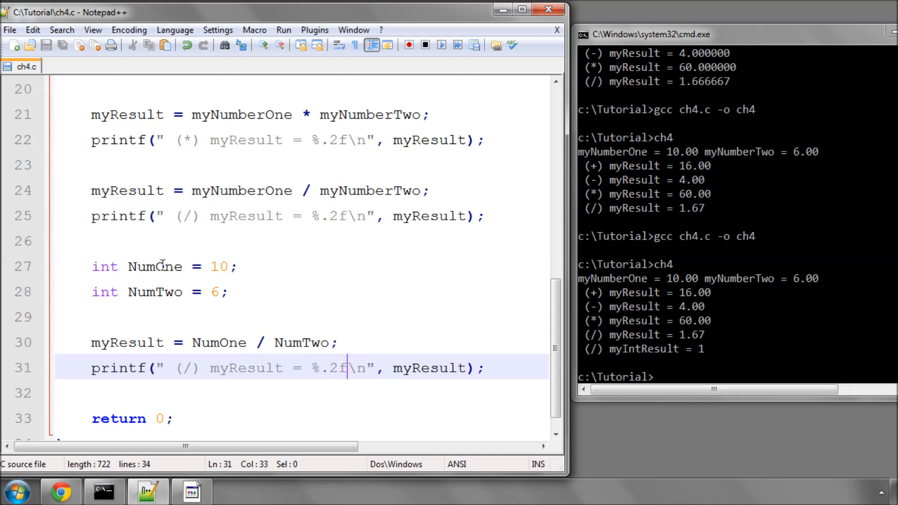
{"action": "mouse_move", "coordinate": [218, 300]}
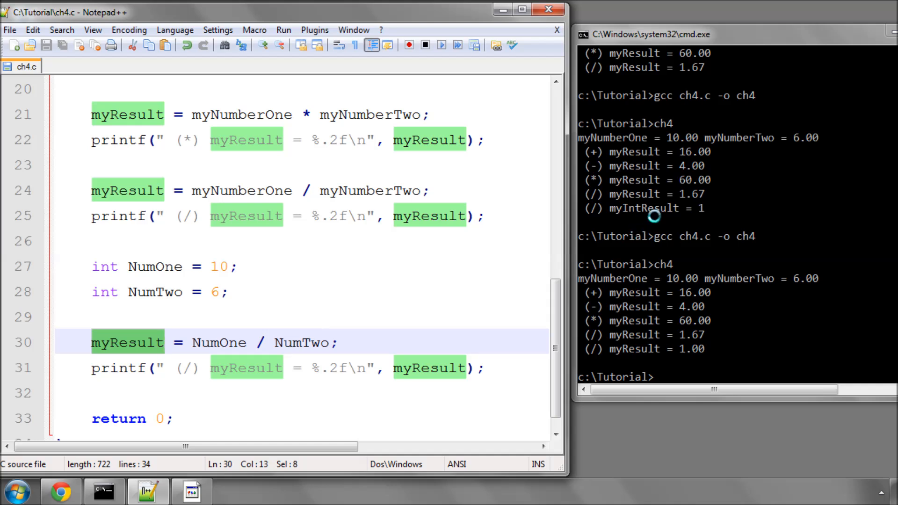
{"action": "mouse_move", "coordinate": [693, 194]}
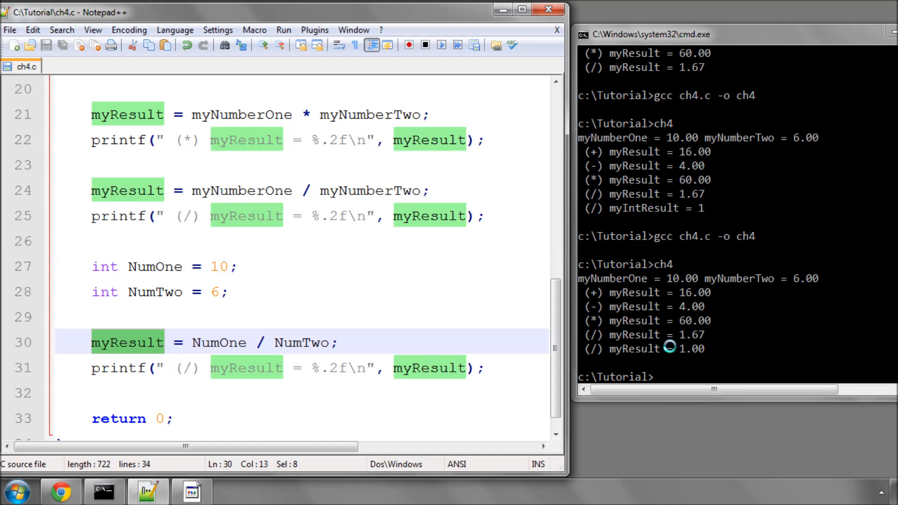
{"action": "mouse_move", "coordinate": [676, 359]}
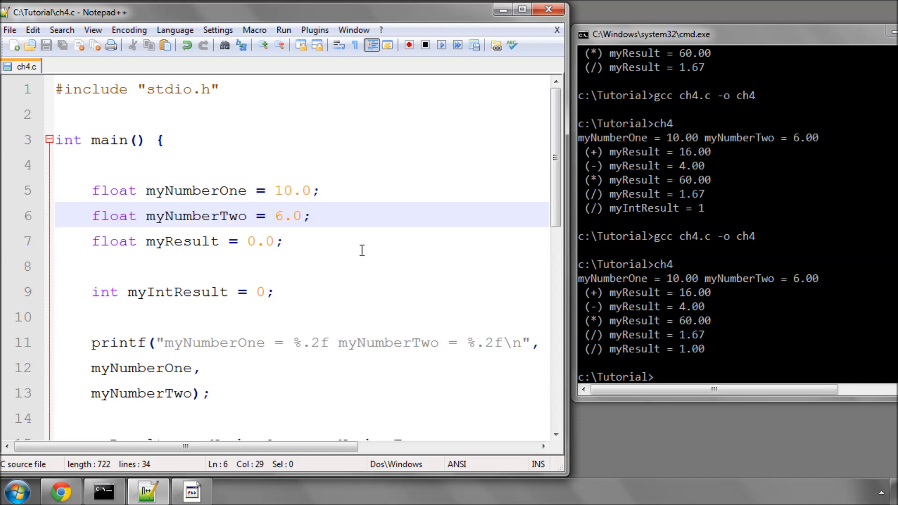
{"action": "scroll", "scroll_direction": "down", "scroll_amount": 3}
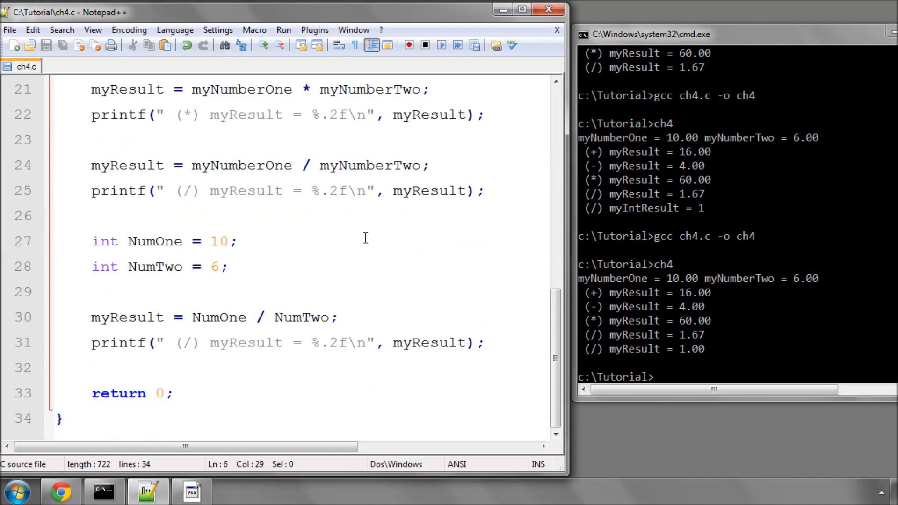